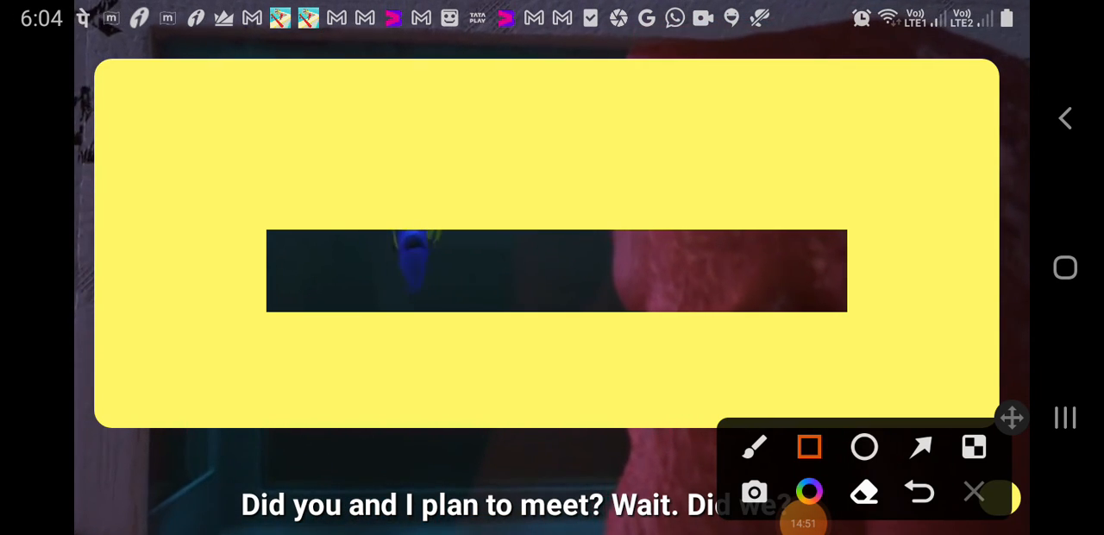
# Bring up the playback controls and pause Finding Dory at 1:18:01
pyautogui.click(973, 492)
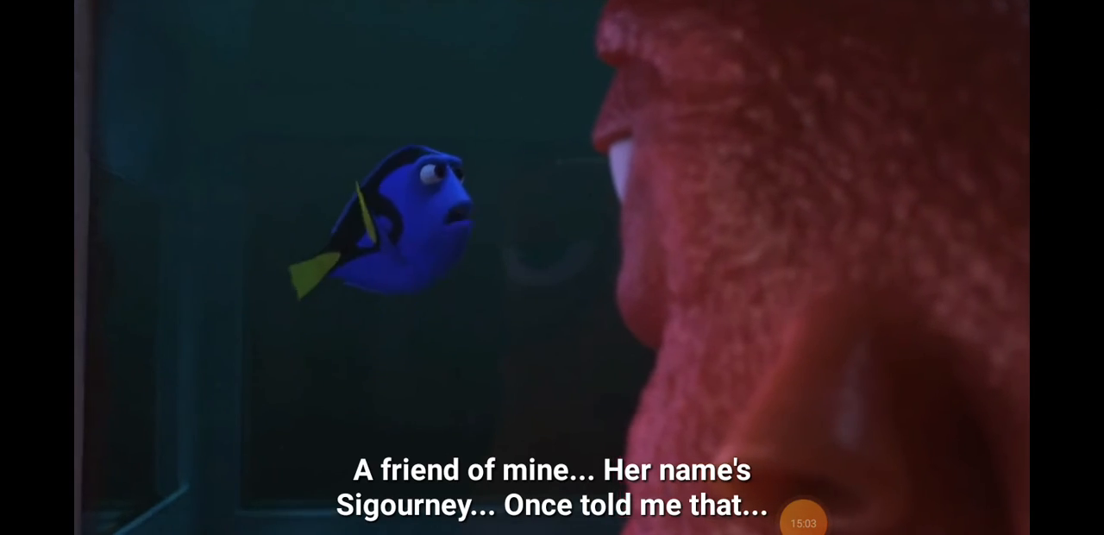
pyautogui.click(552, 267)
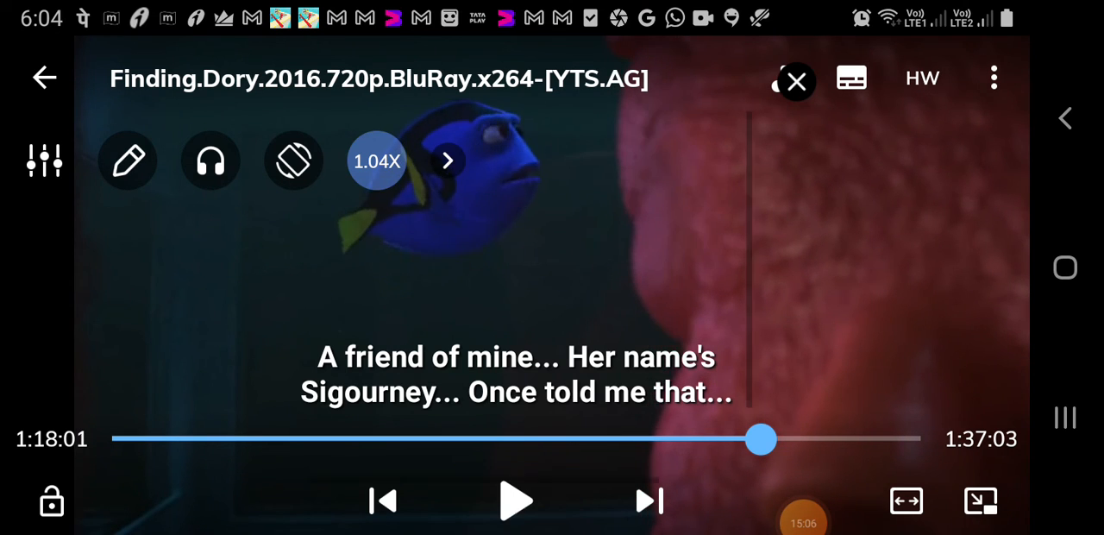